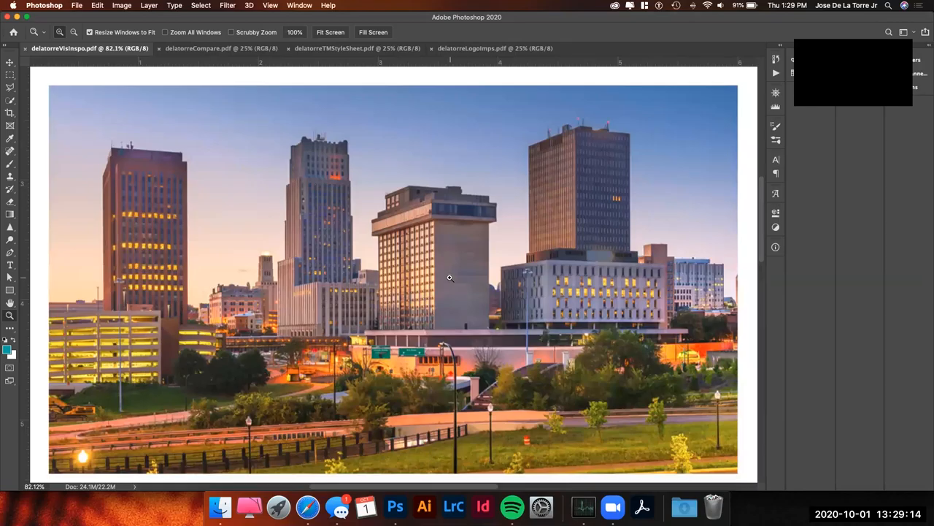
- Switch to the delatorreCompare.pdf tab showing the original All-America City AKRON seal
left_click(197, 48)
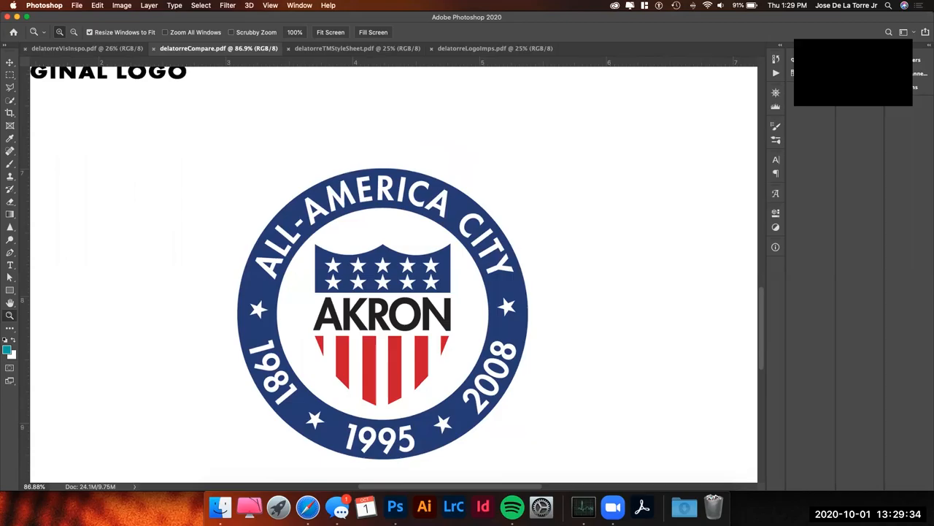
mouse_move(605, 317)
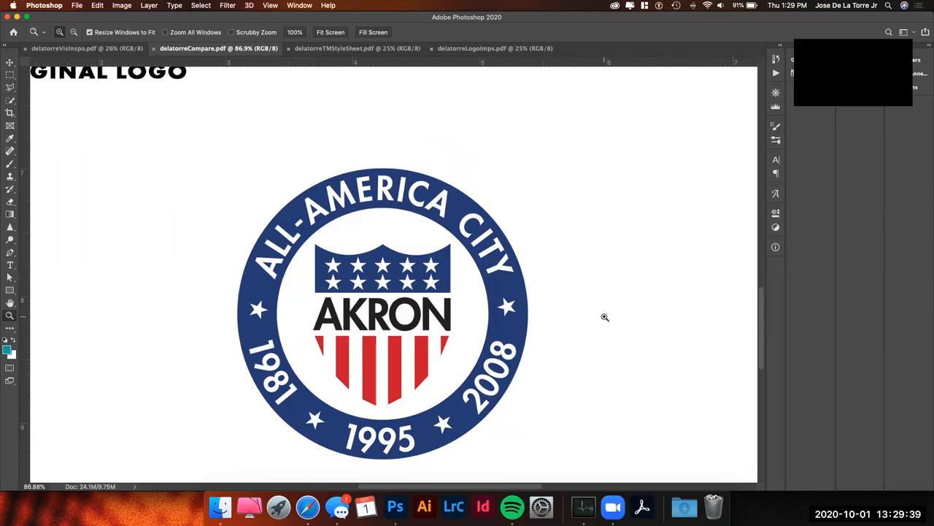
mouse_move(307, 292)
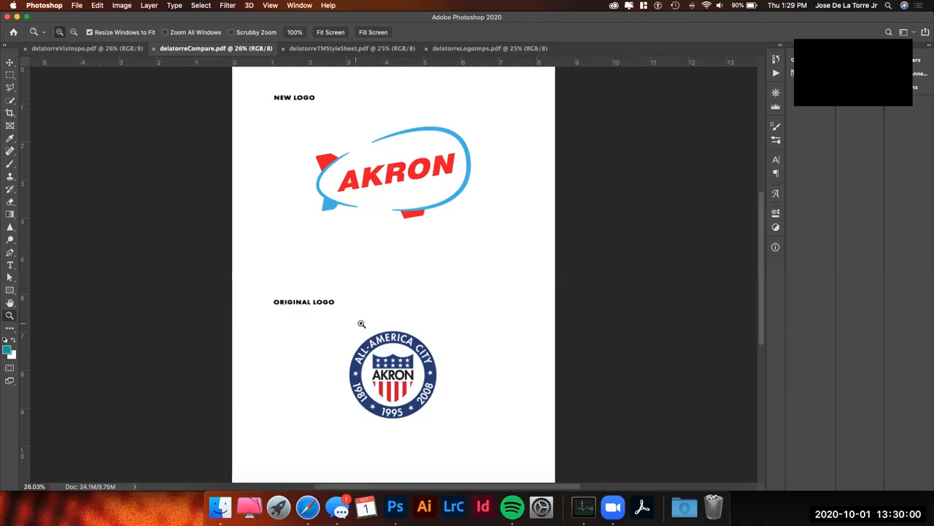
- Show the full comparison page with the new AKRON logo above the original seal
left_click(328, 48)
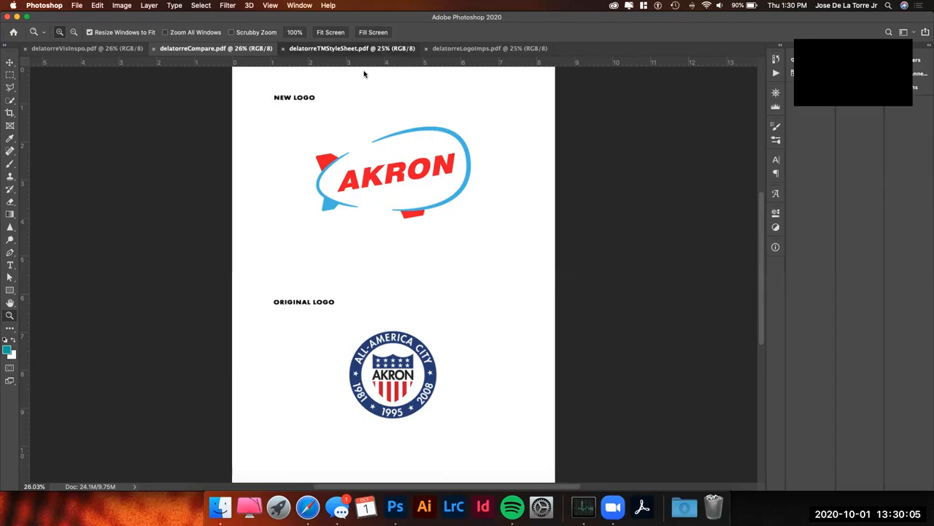
- View the new red and blue AKRON logo in delatorreTMStyleSheet.pdf, then move to delatorreLogomps.pdf
left_click(352, 48)
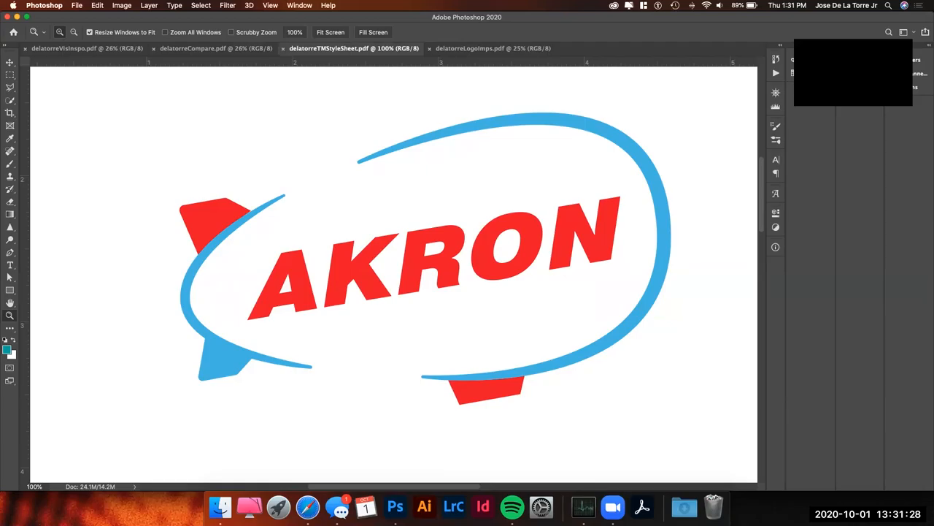
mouse_move(322, 200)
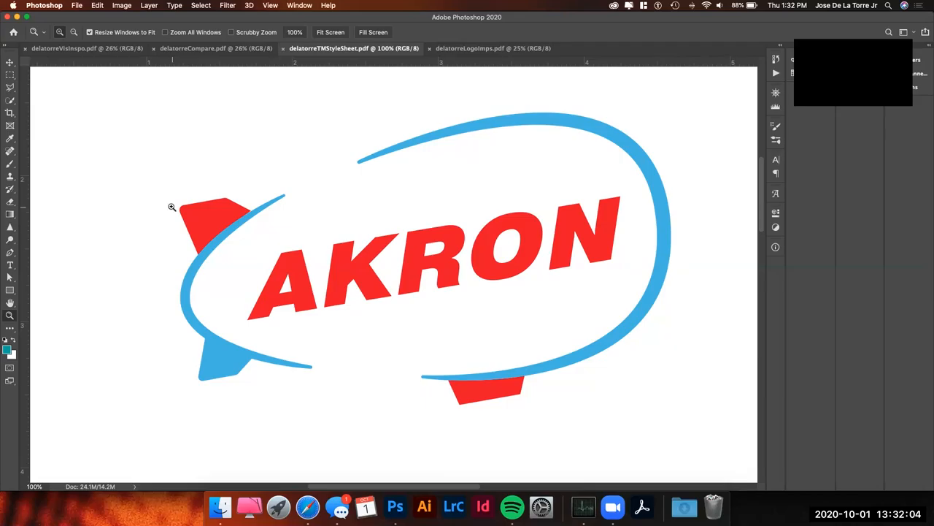
mouse_move(154, 219)
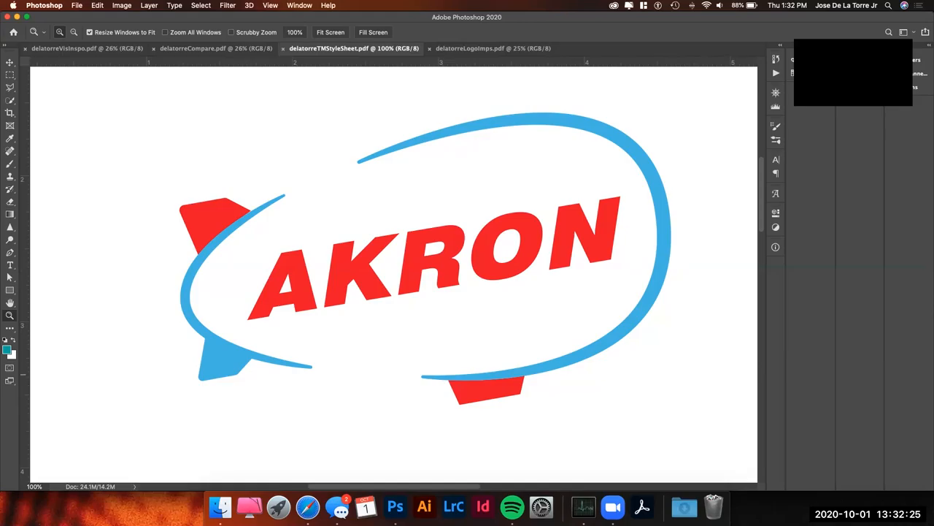
left_click(482, 49)
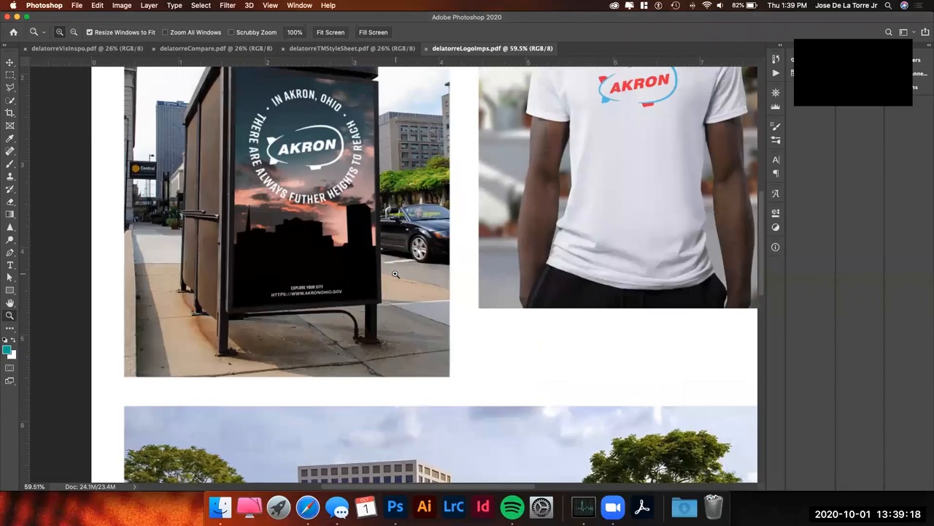
- Scroll the mockups document to reveal the bus-shelter poster and T-shirt mockups
scroll("down", 3)
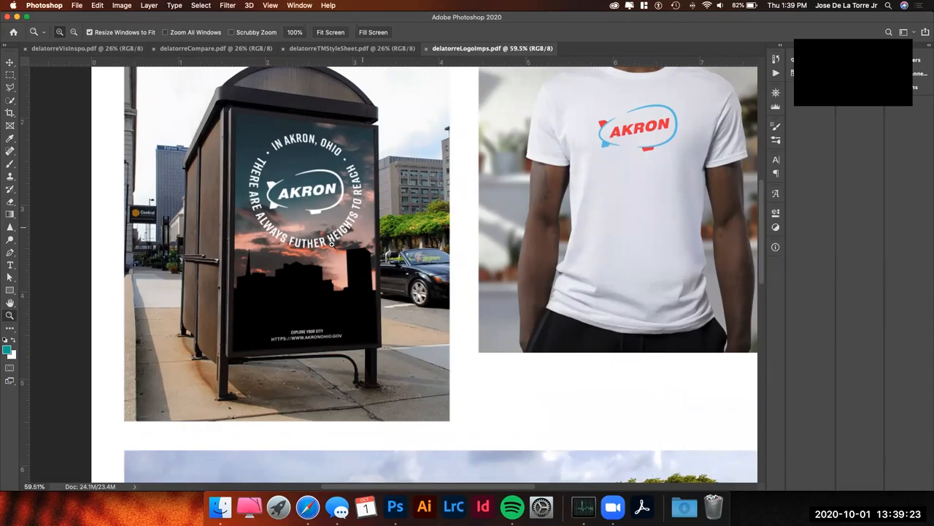
mouse_move(494, 276)
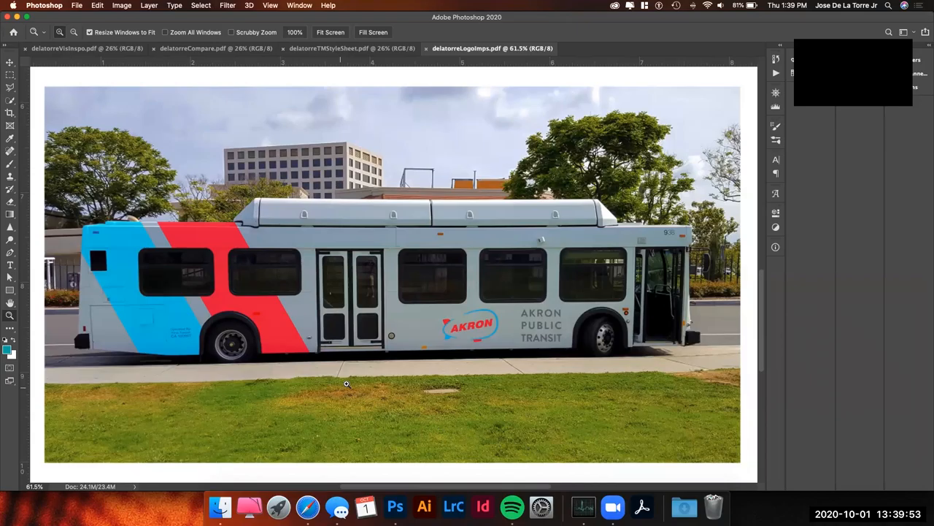
mouse_move(353, 377)
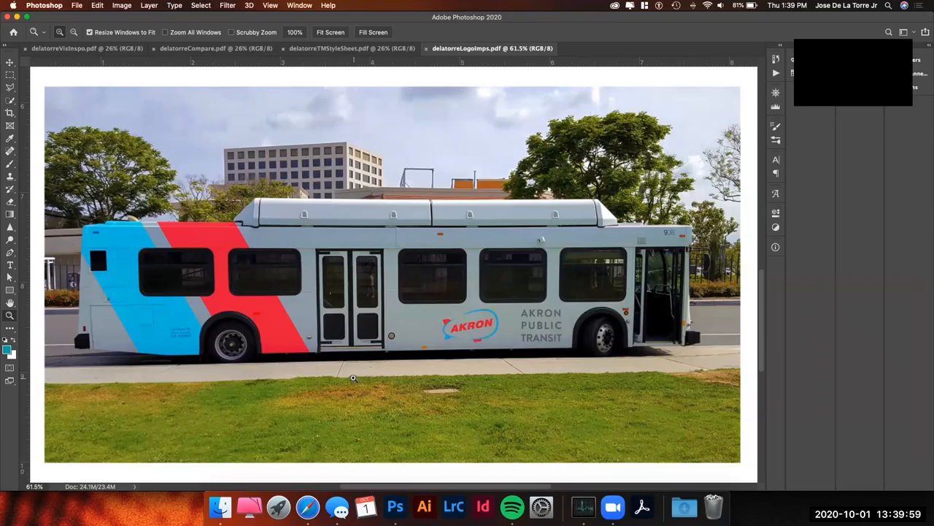